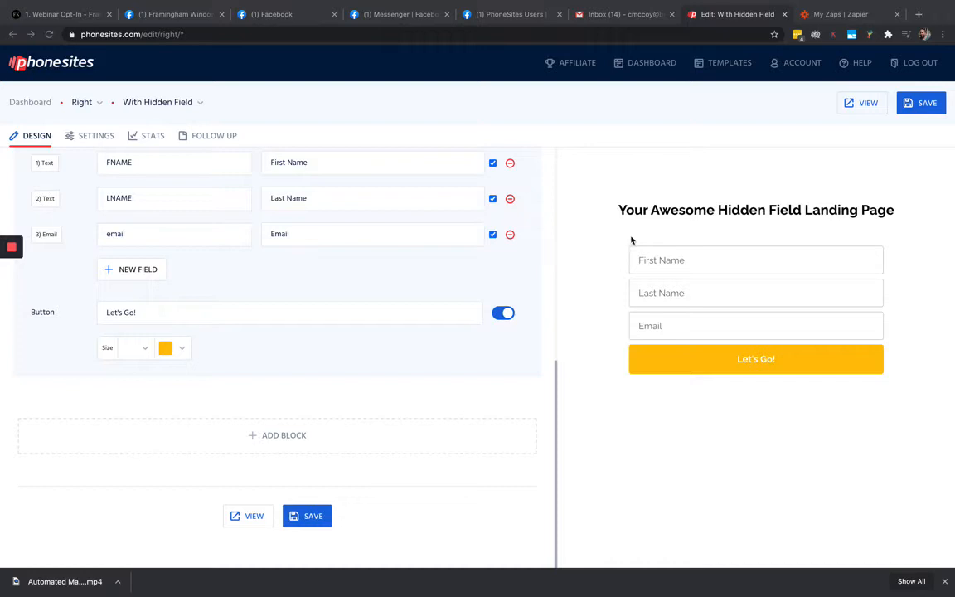
{"action": "mouse_move", "coordinate": [627, 232]}
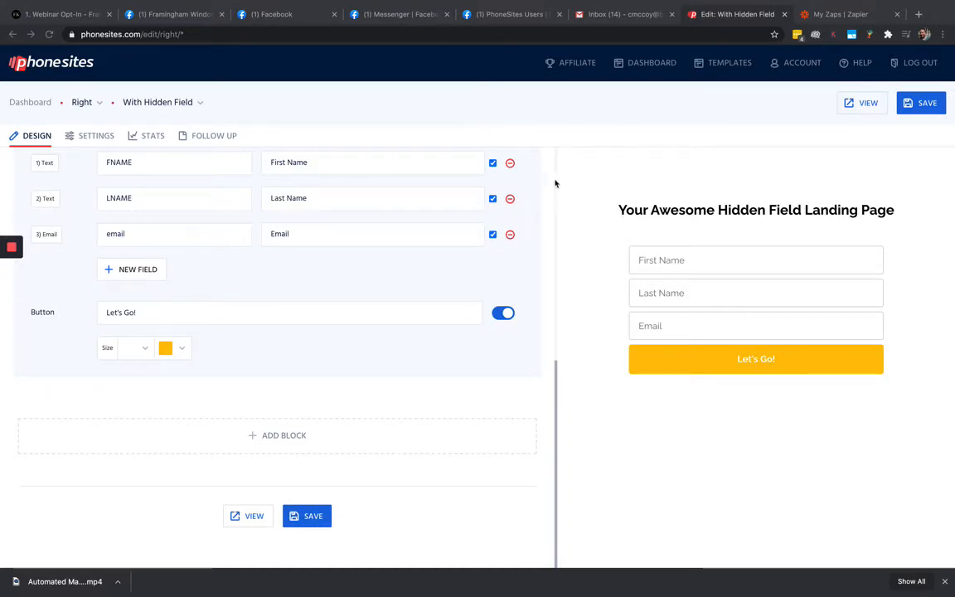
{"action": "mouse_move", "coordinate": [806, 196]}
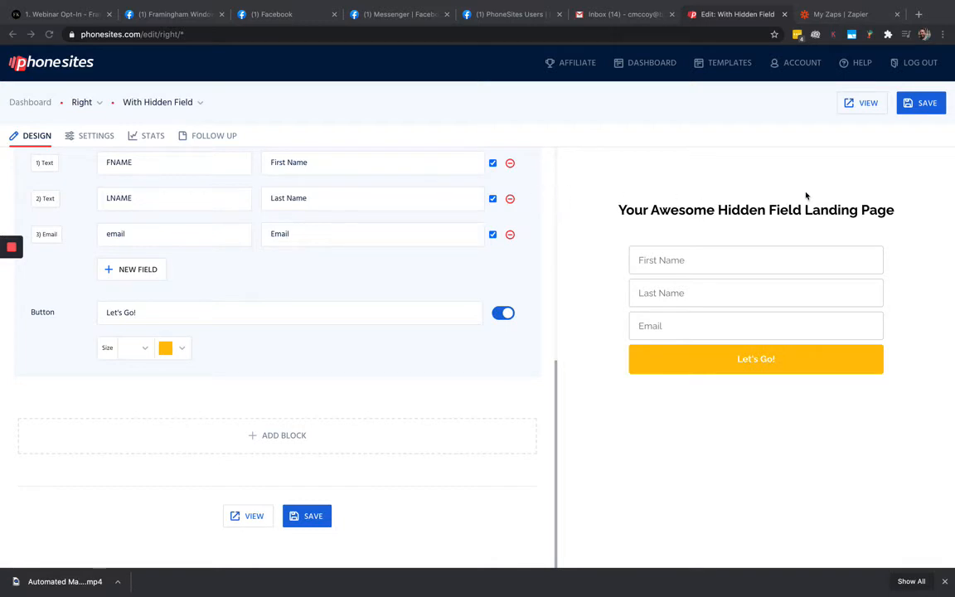
{"action": "mouse_move", "coordinate": [662, 217]}
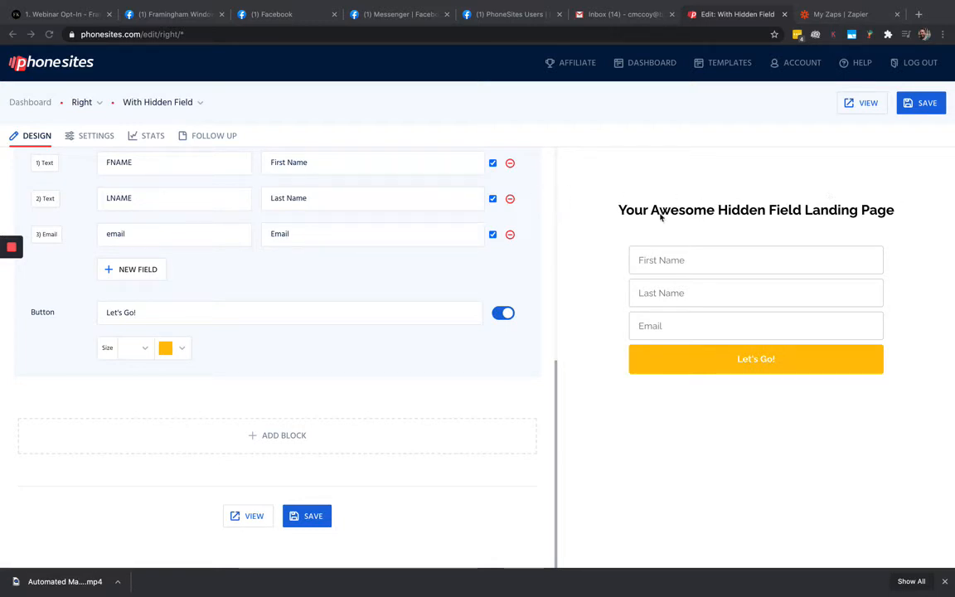
{"action": "mouse_move", "coordinate": [557, 218]}
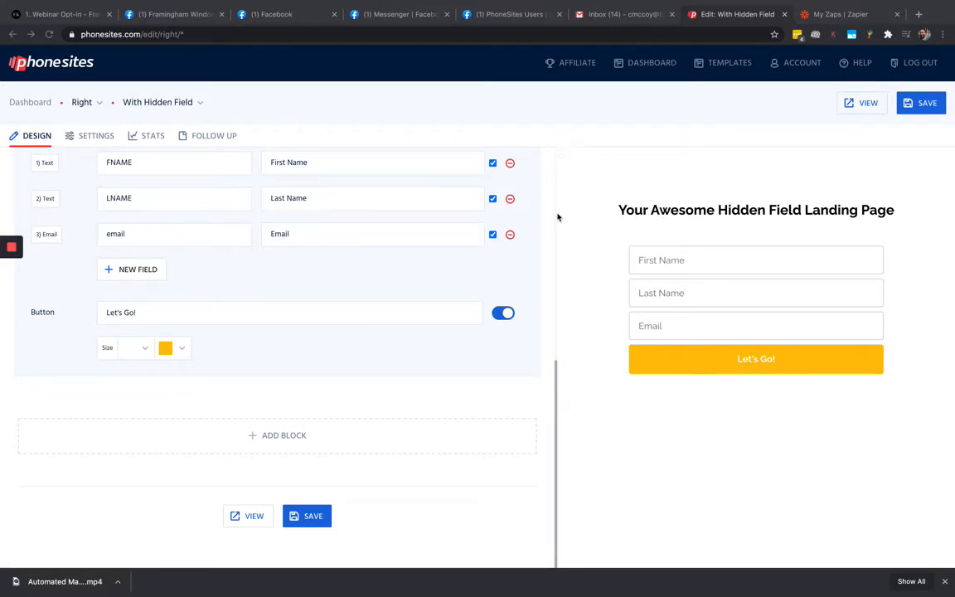
{"action": "mouse_move", "coordinate": [939, 310]}
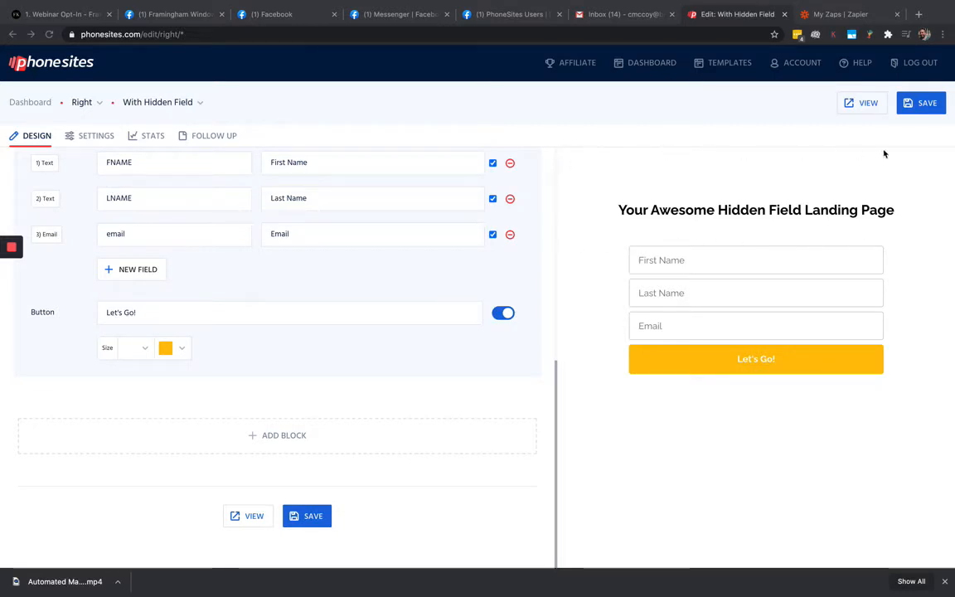
{"action": "mouse_move", "coordinate": [600, 264]}
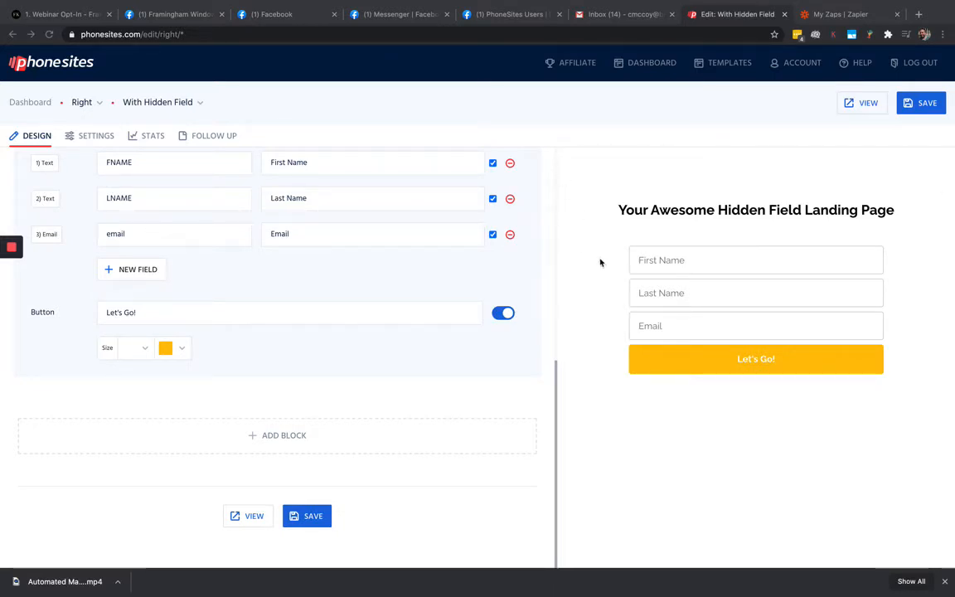
{"action": "mouse_move", "coordinate": [675, 366]}
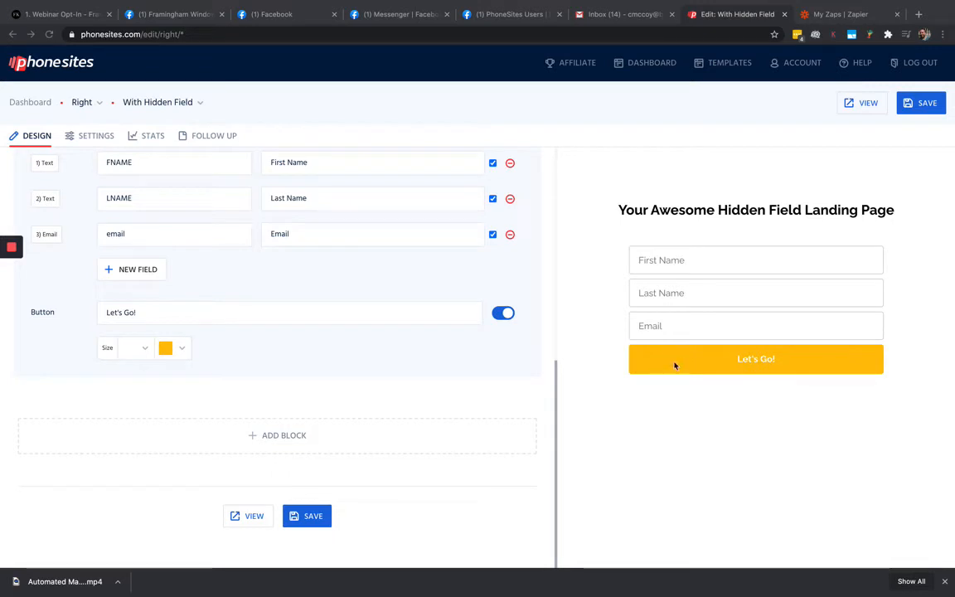
{"action": "mouse_move", "coordinate": [676, 360]}
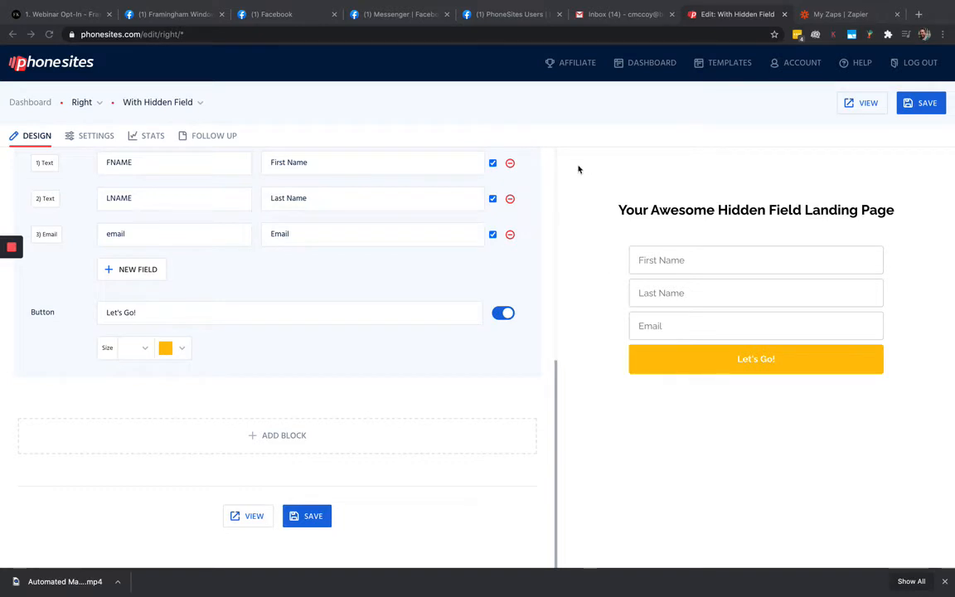
{"action": "mouse_move", "coordinate": [583, 174]}
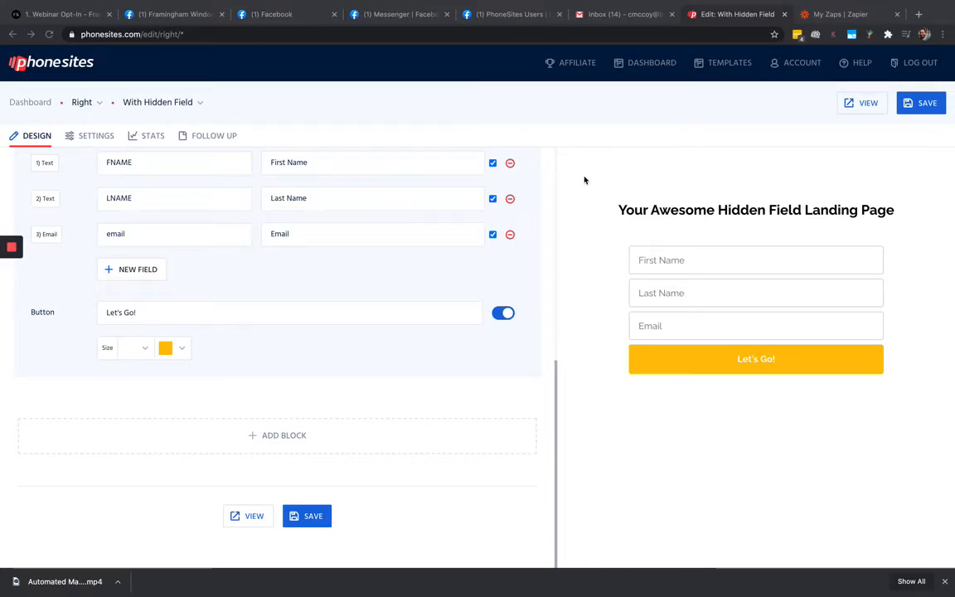
{"action": "mouse_move", "coordinate": [594, 372]}
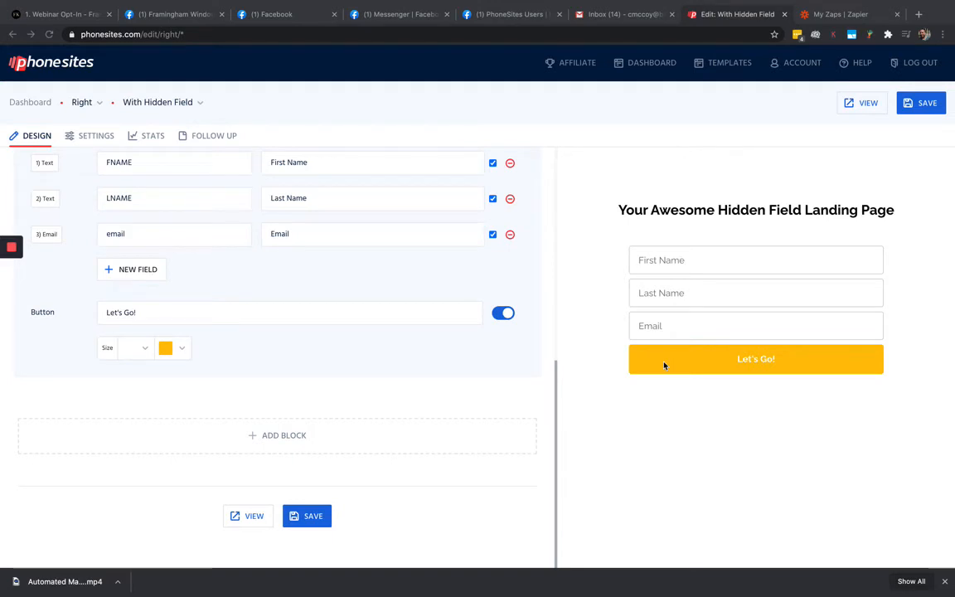
{"action": "mouse_move", "coordinate": [651, 380]}
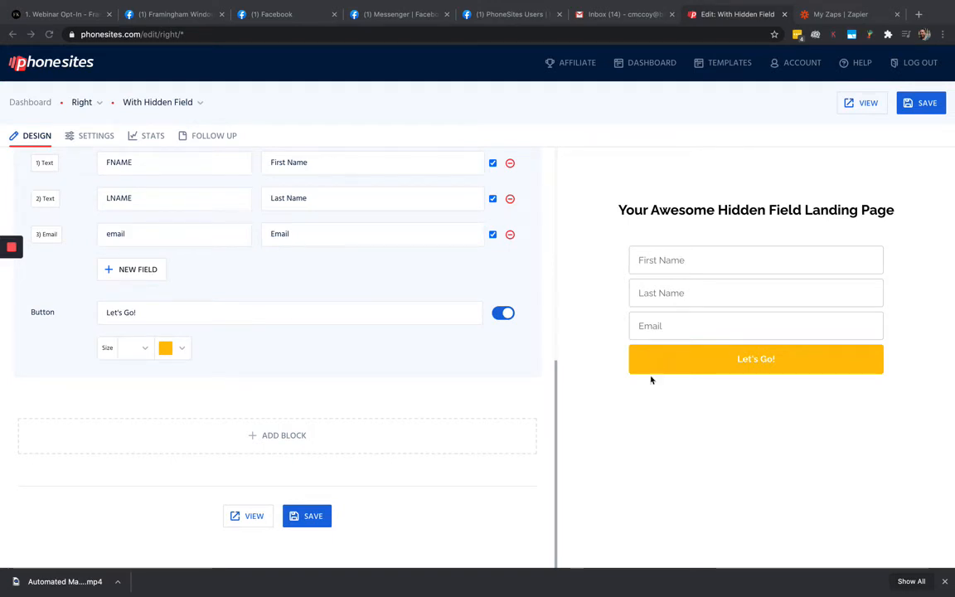
{"action": "mouse_move", "coordinate": [653, 391]}
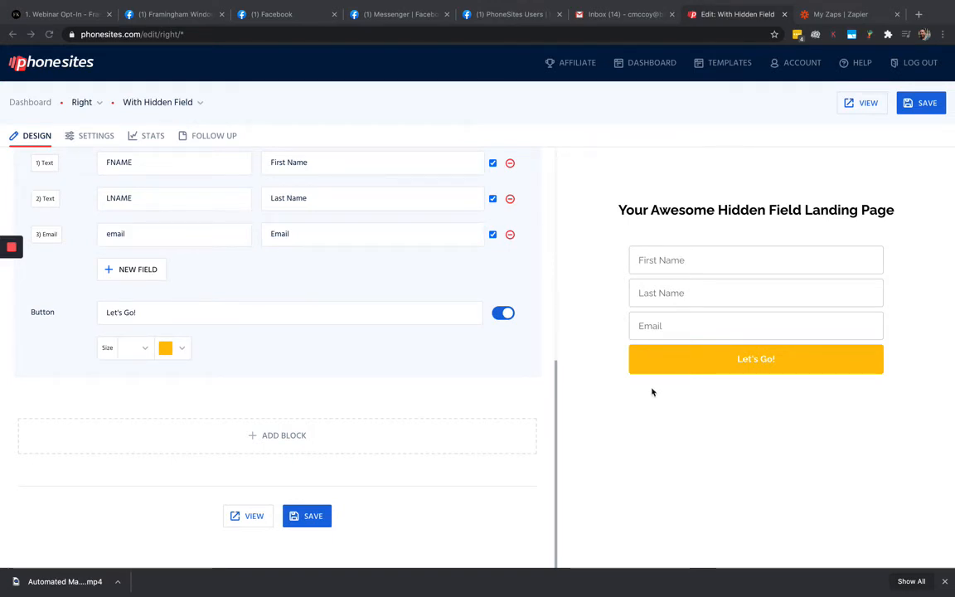
{"action": "mouse_move", "coordinate": [645, 365]}
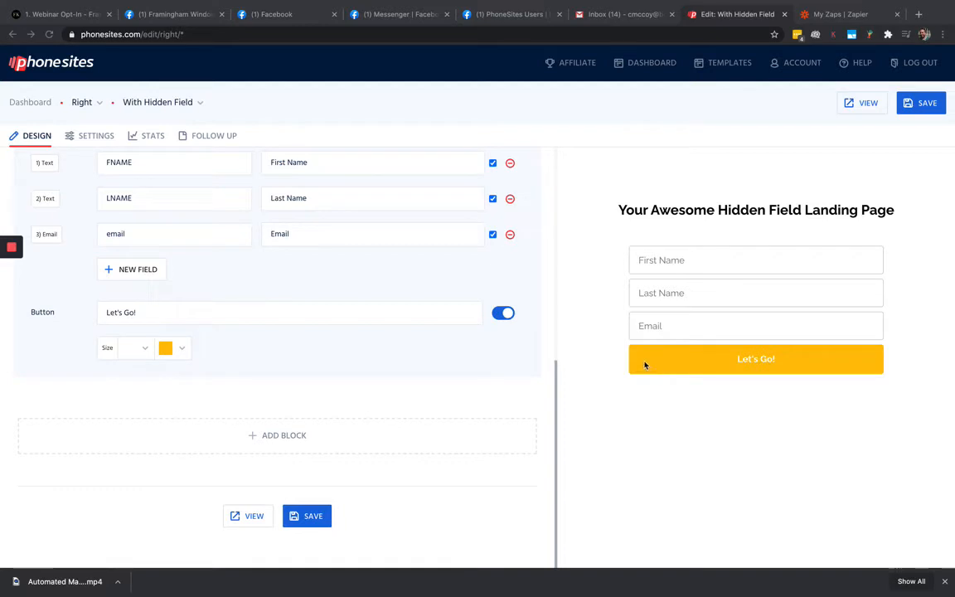
{"action": "mouse_move", "coordinate": [673, 385]}
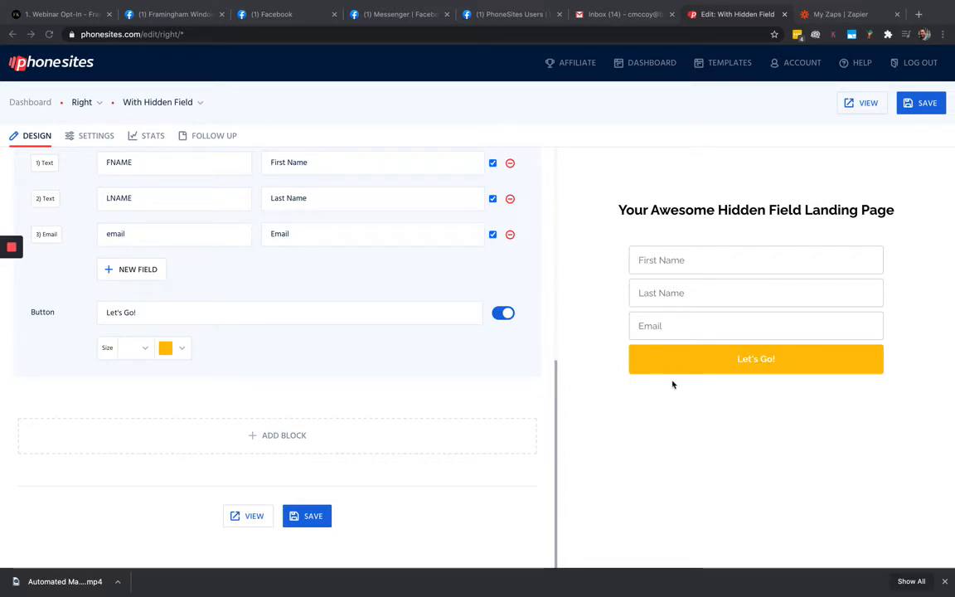
{"action": "mouse_move", "coordinate": [697, 419]}
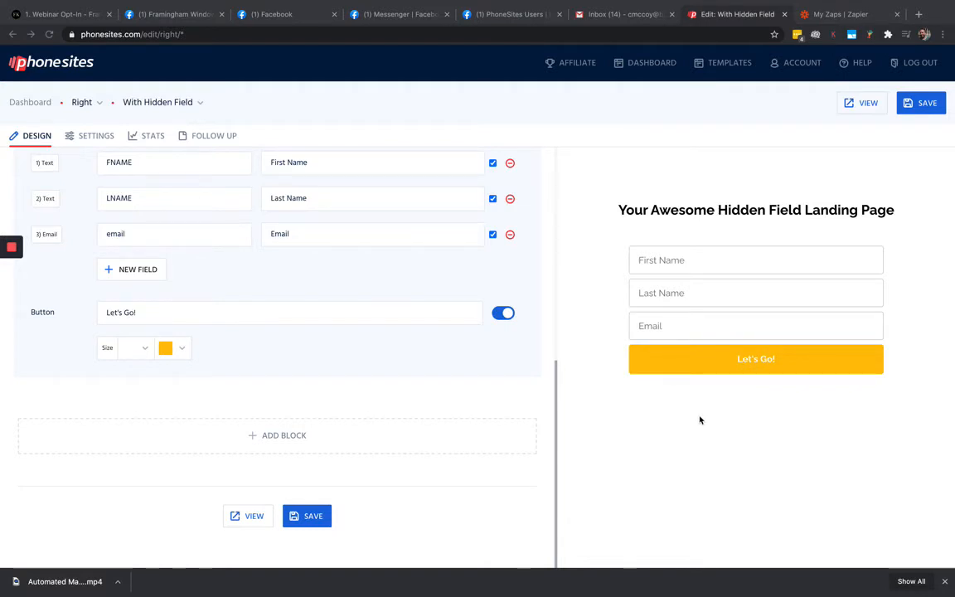
{"action": "mouse_move", "coordinate": [275, 440]}
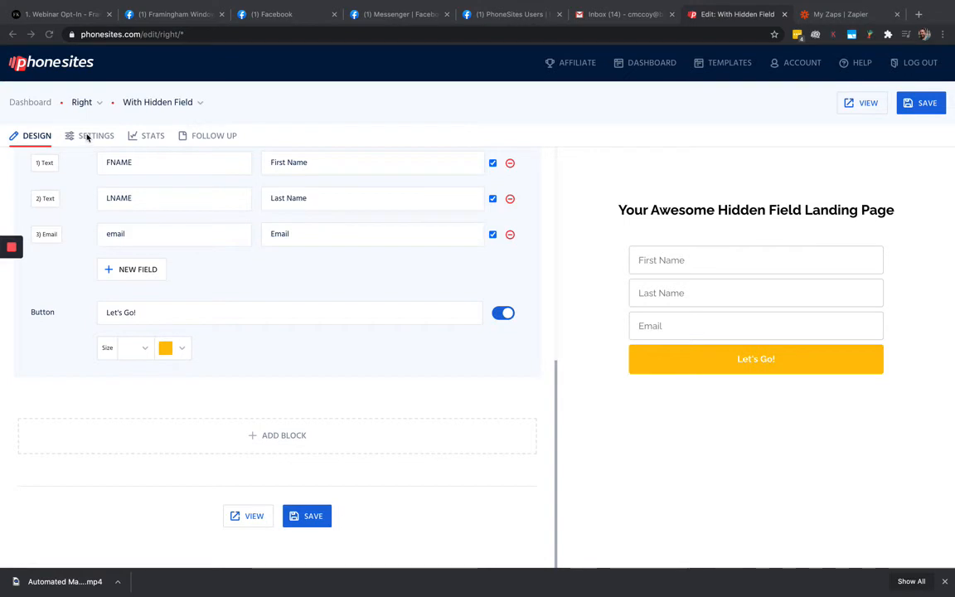
Paste a <style> button box-shadow and zero-padding snippet beneath the CUSTOMID script in Custom Code
{"action": "left_click", "coordinate": [96, 136]}
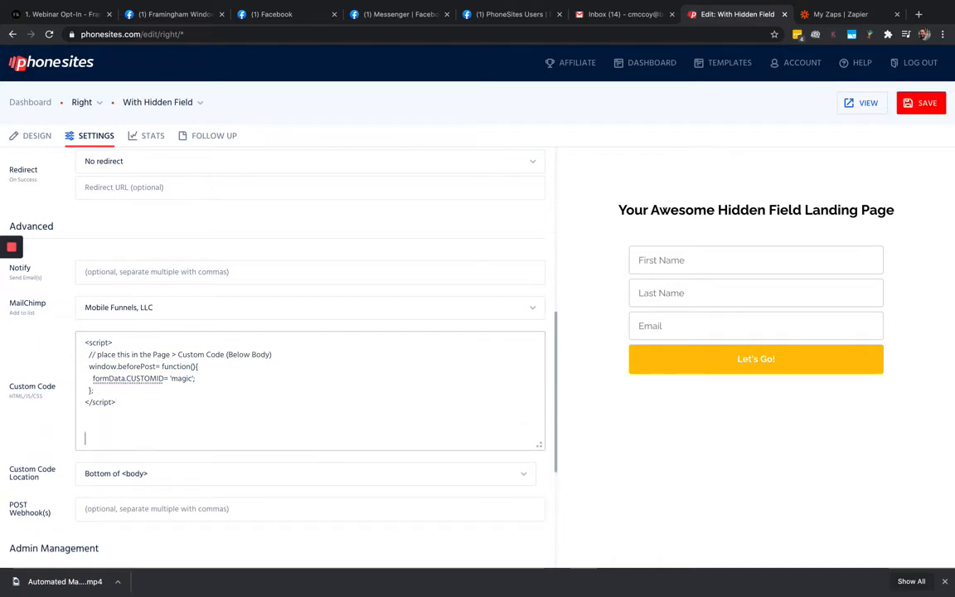
{"action": "type", "text": "<style>"}
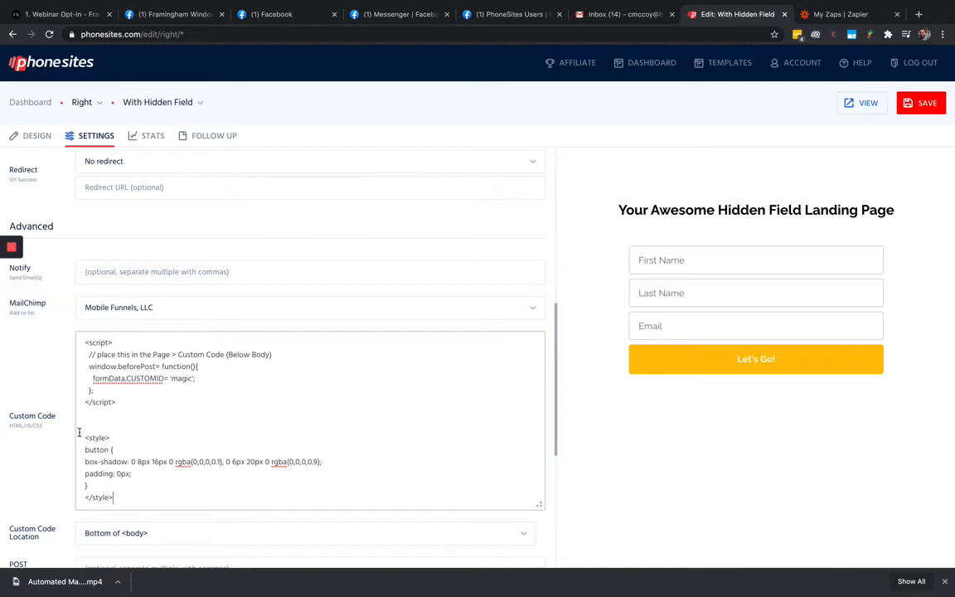
{"action": "left_click_drag", "start_coordinate": [84, 438], "coordinate": [113, 497]}
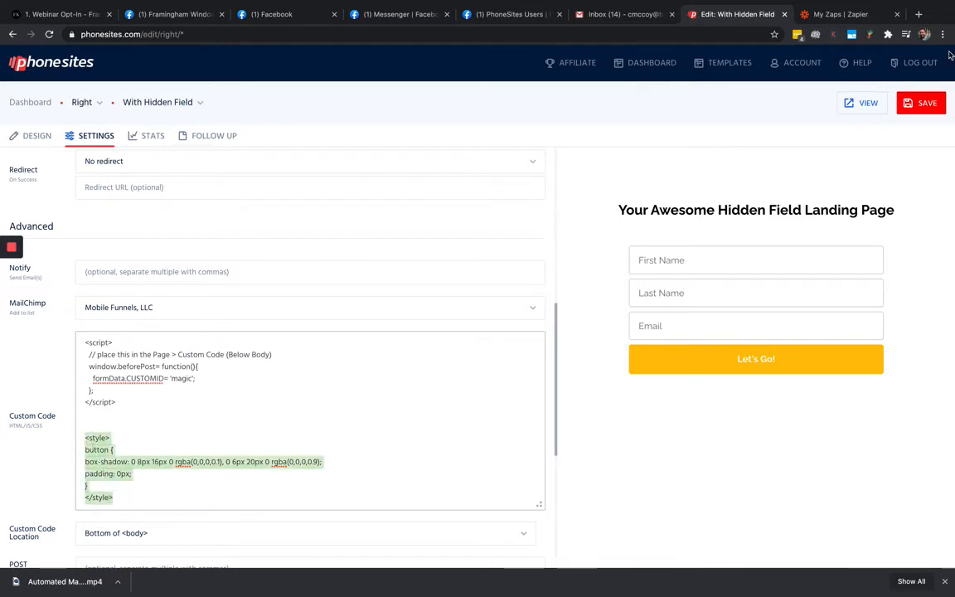
{"action": "left_click", "coordinate": [941, 33]}
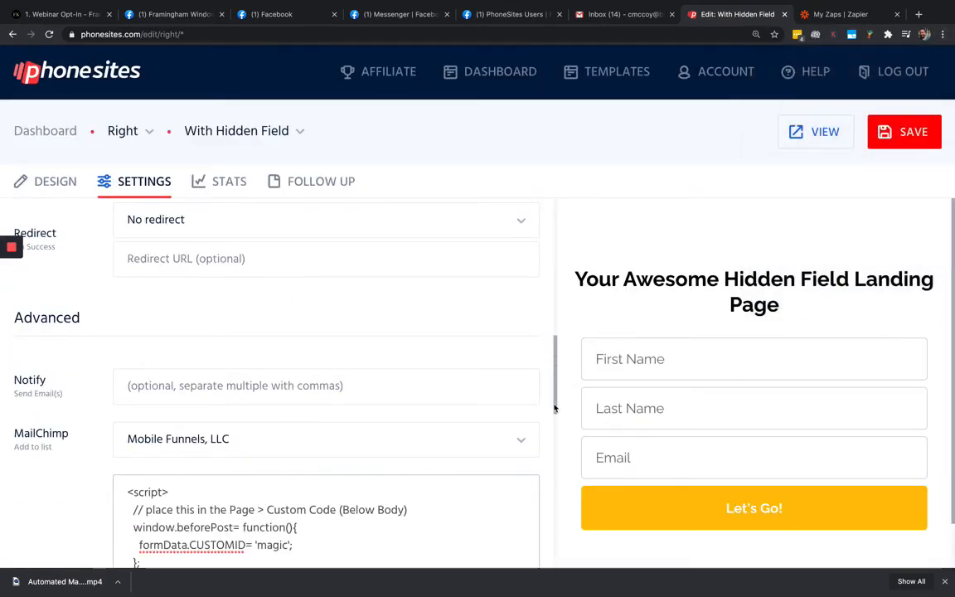
{"action": "scroll", "scroll_direction": "down", "scroll_amount": 3}
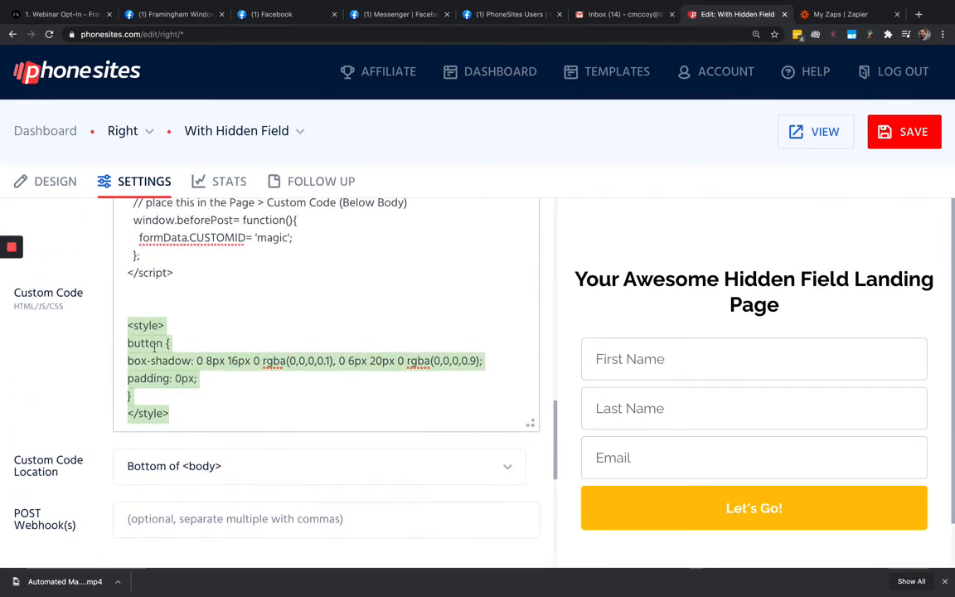
{"action": "mouse_move", "coordinate": [581, 490]}
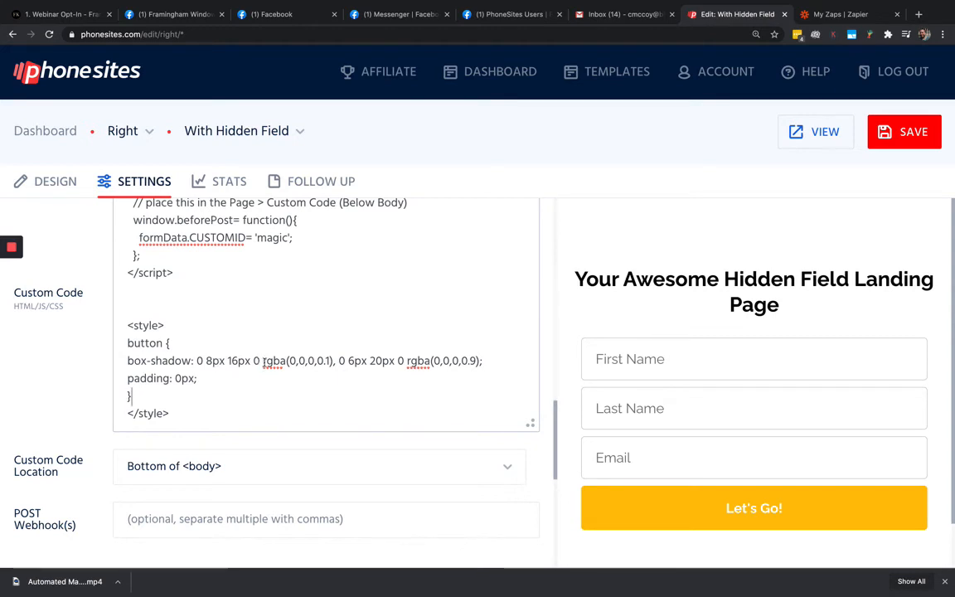
{"action": "mouse_move", "coordinate": [600, 506]}
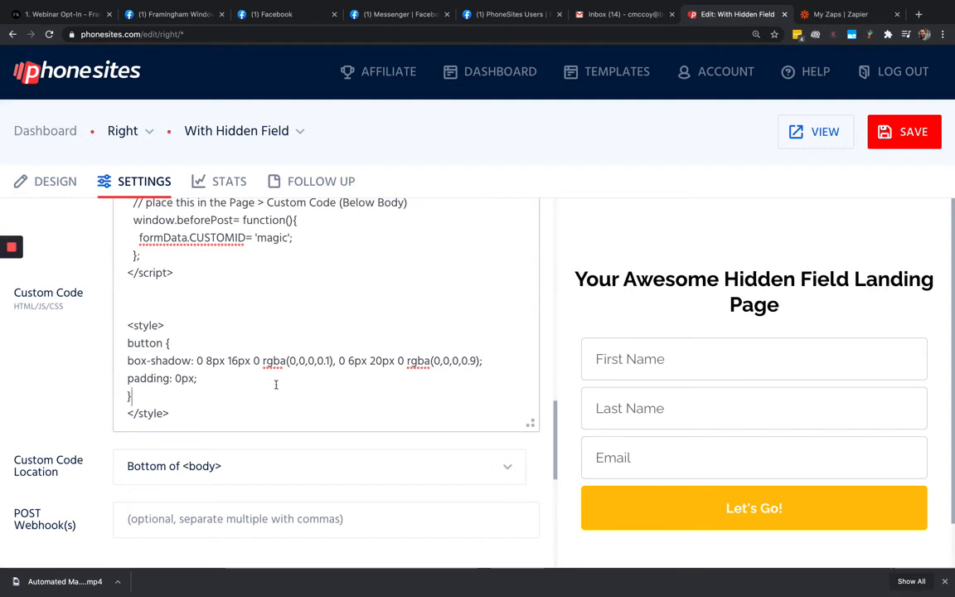
{"action": "mouse_move", "coordinate": [322, 378]}
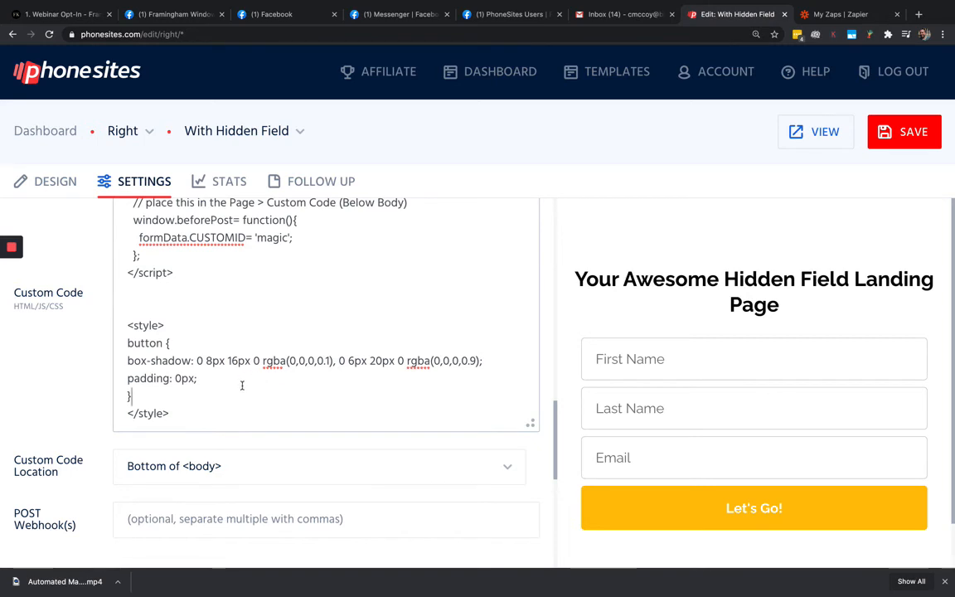
Save the page until 'Saved!' shows, then view the live landing page in a new tab
{"action": "left_click", "coordinate": [904, 133]}
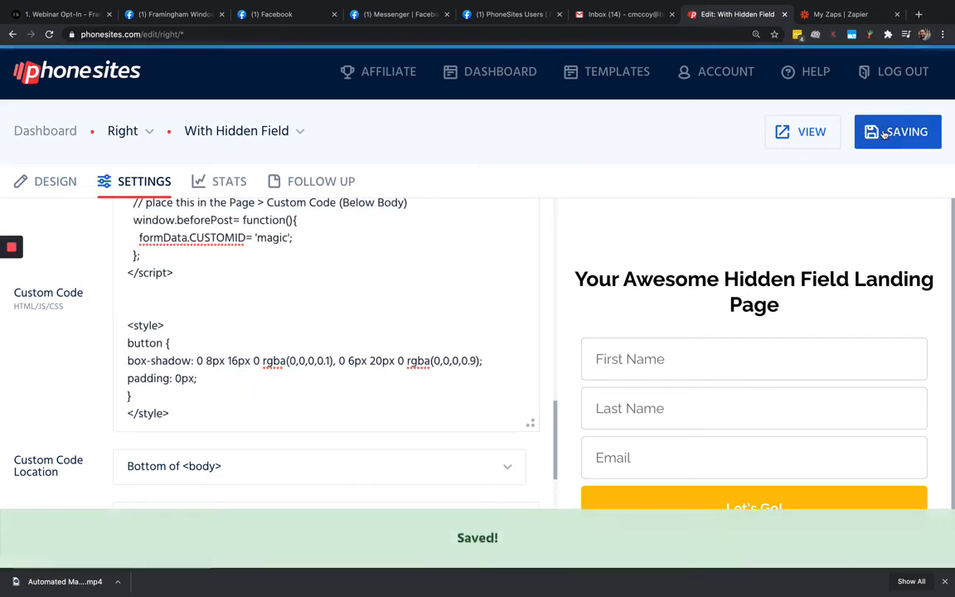
{"action": "left_click", "coordinate": [942, 33]}
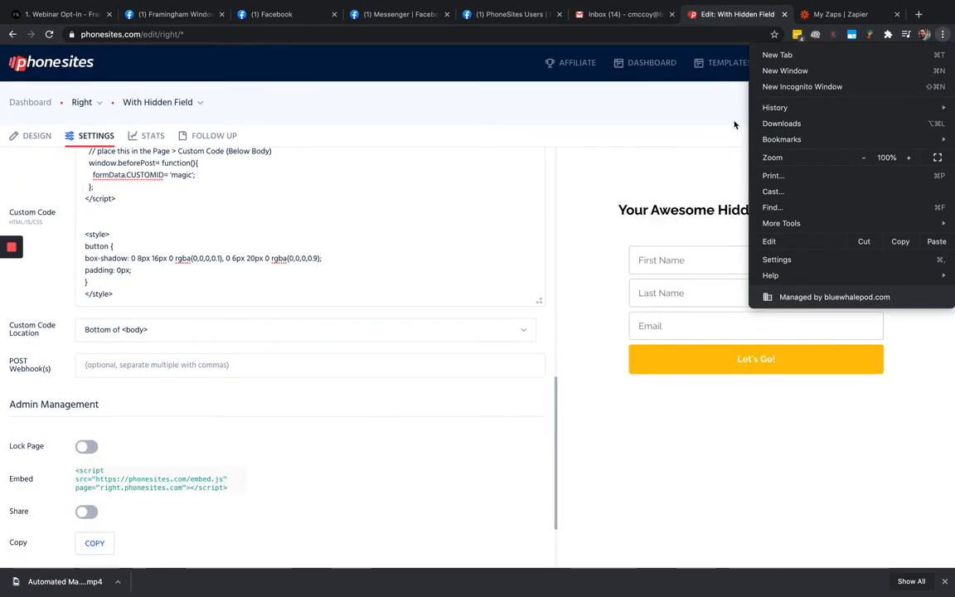
{"action": "left_click", "coordinate": [733, 125]}
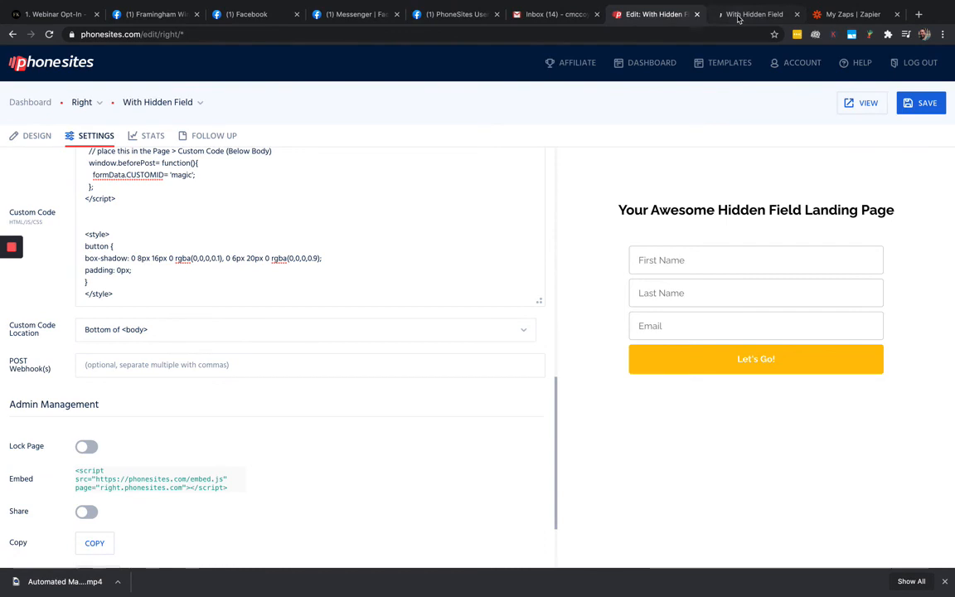
{"action": "left_click", "coordinate": [755, 13]}
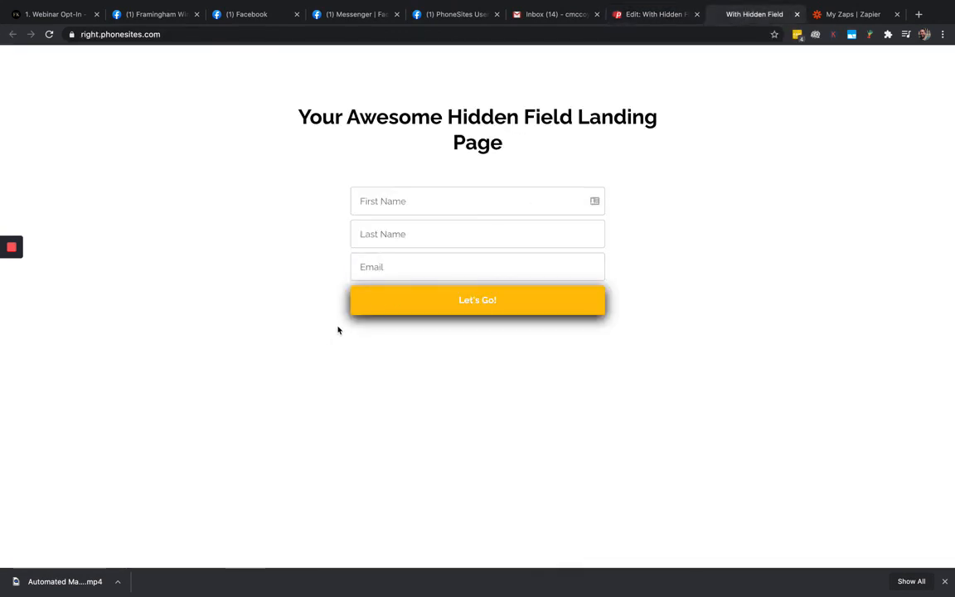
{"action": "mouse_move", "coordinate": [619, 285]}
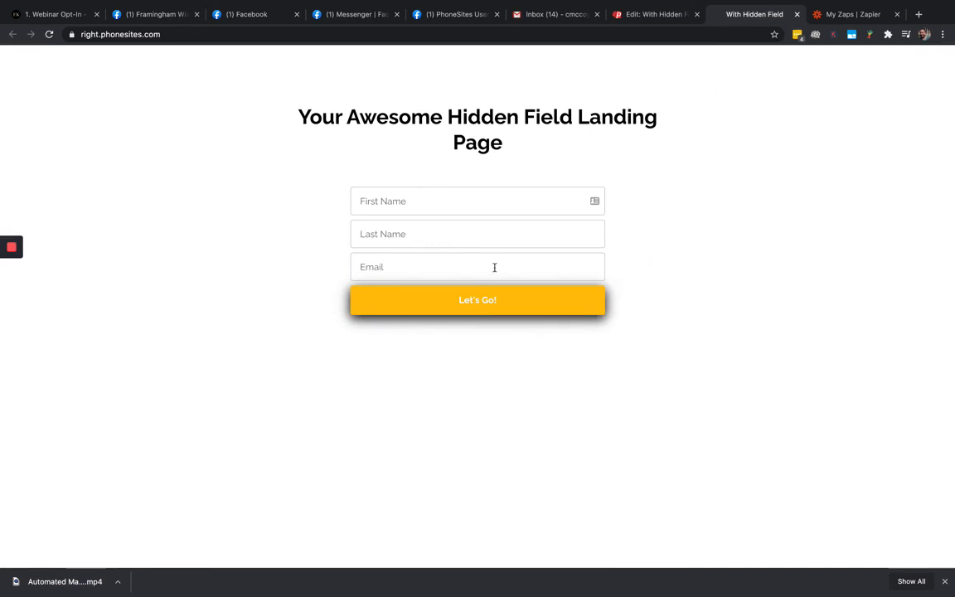
{"action": "mouse_move", "coordinate": [746, 278]}
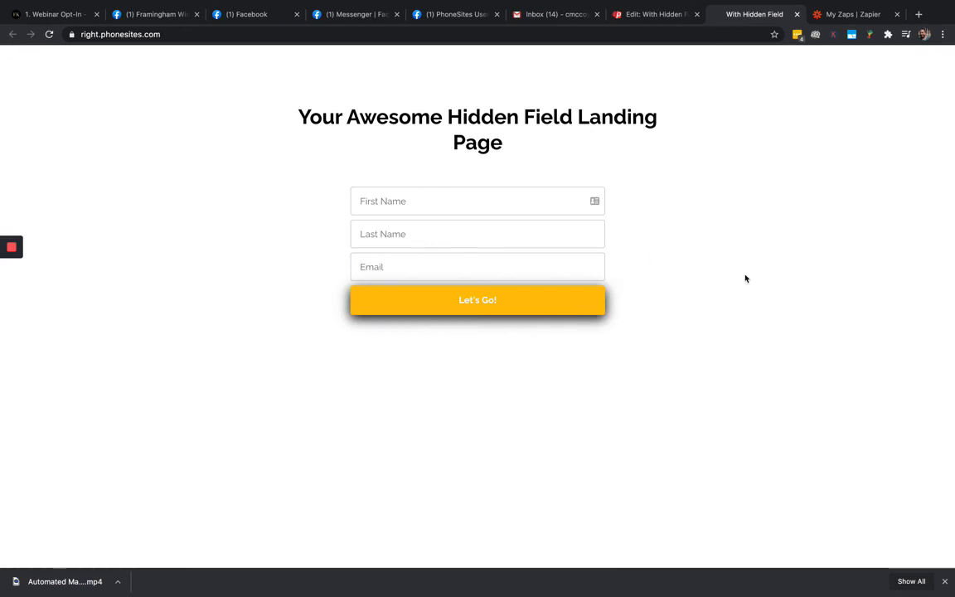
{"action": "left_click", "coordinate": [655, 13]}
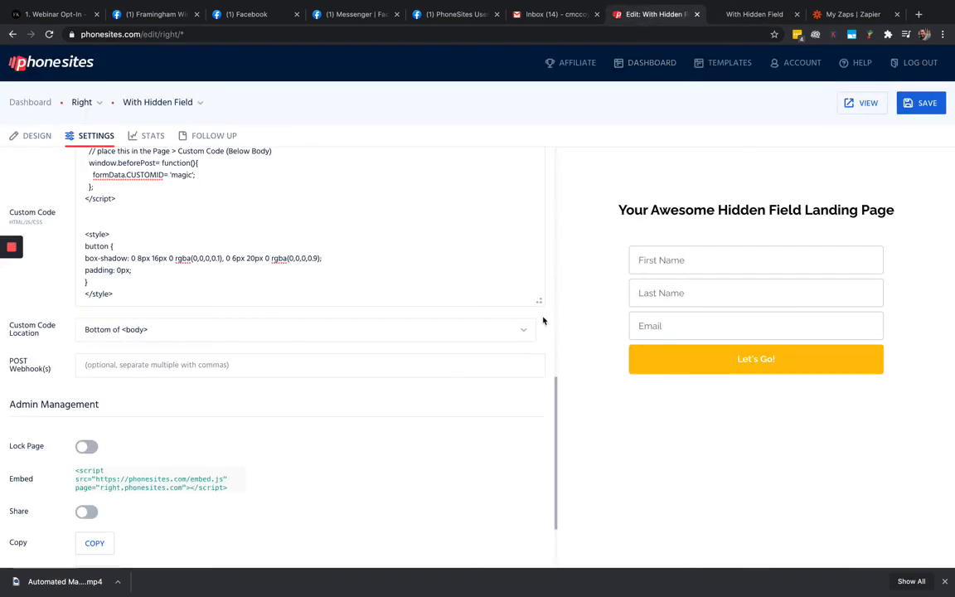